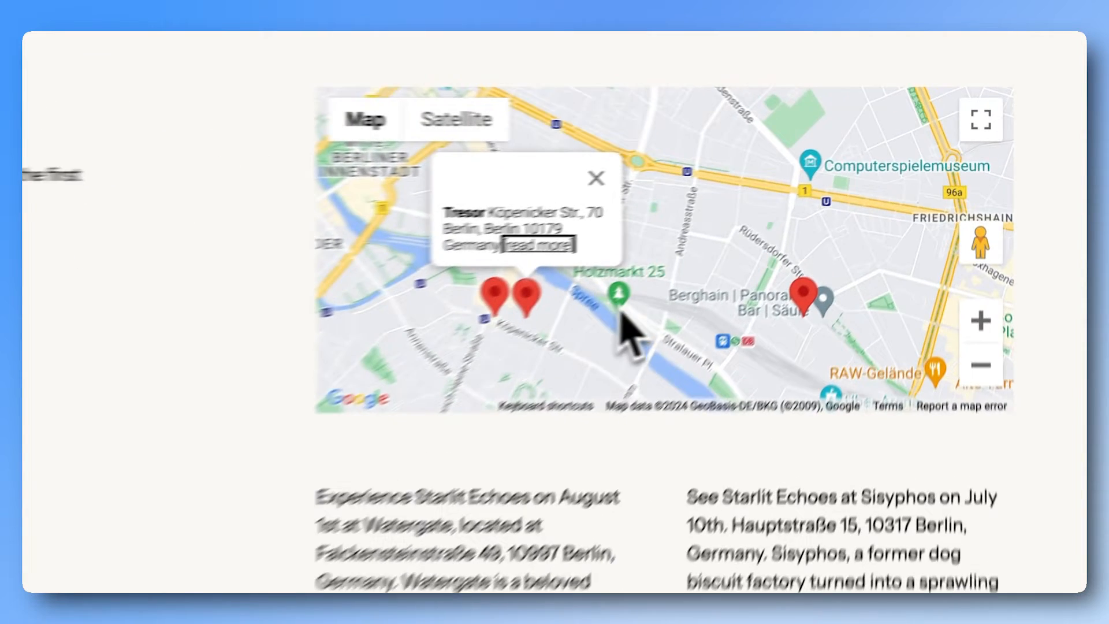
- Add File Upload and Address fields to the tour locations form, then view its empty Views list
click(805, 300)
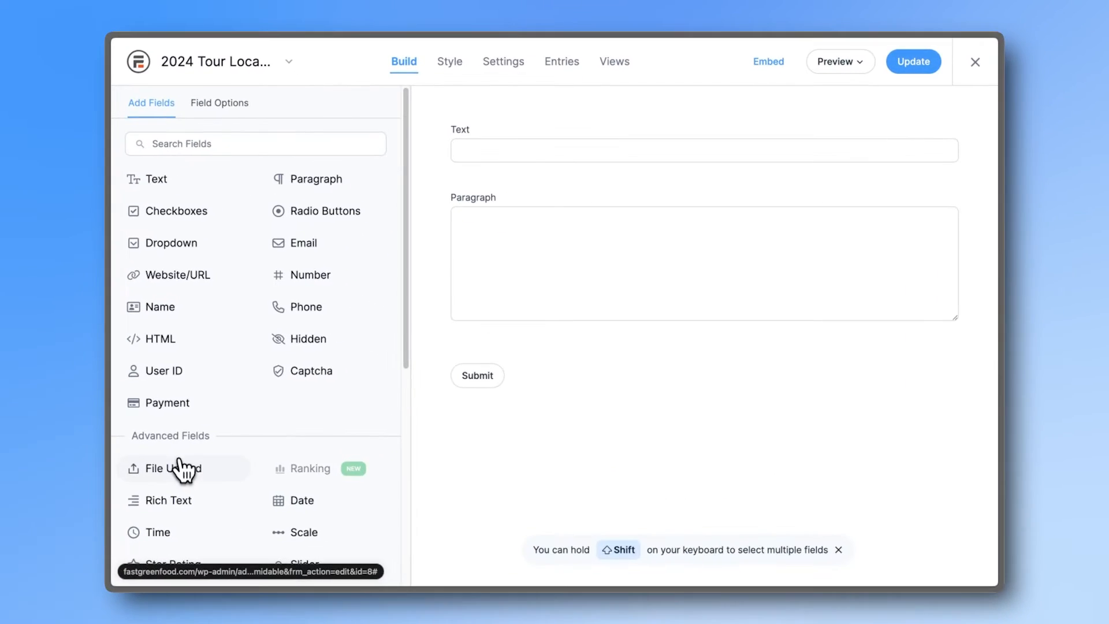
click(173, 467)
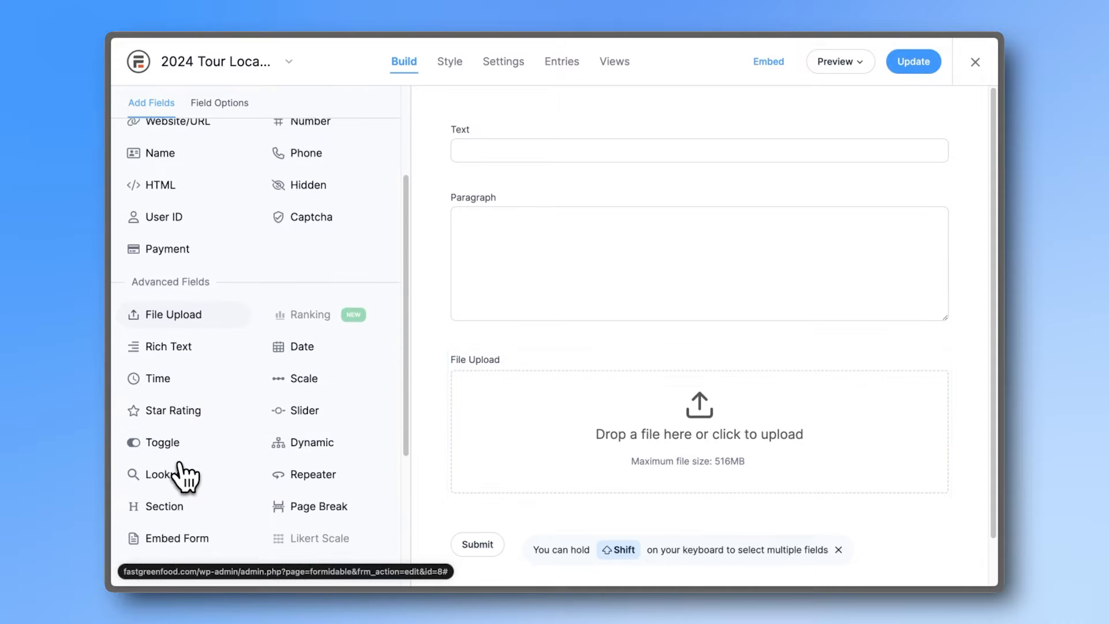
scroll(down, 3)
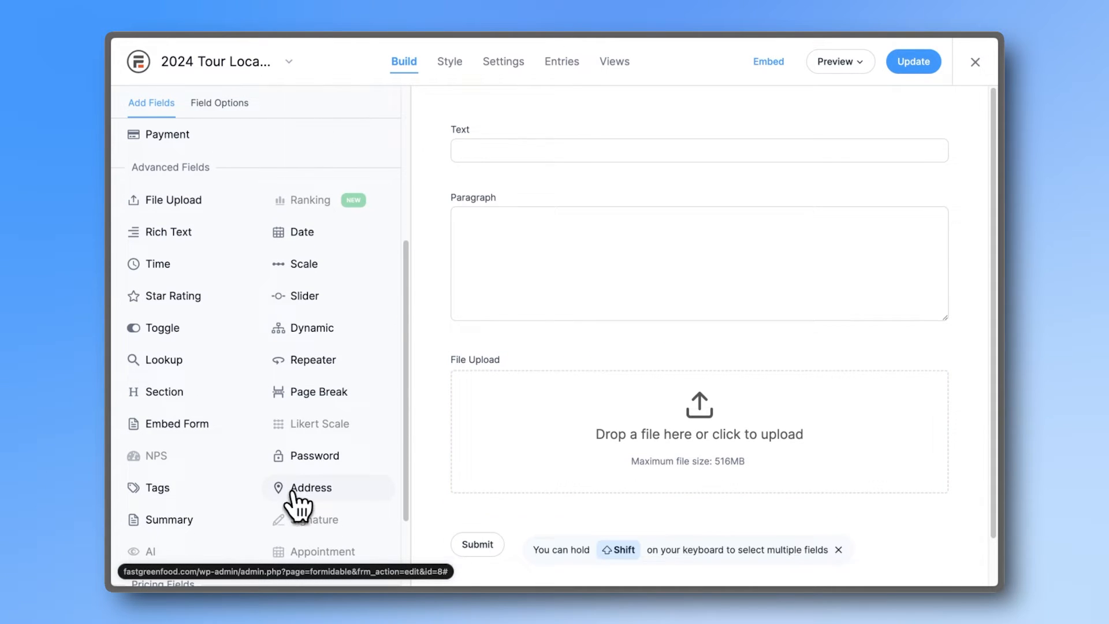
click(310, 488)
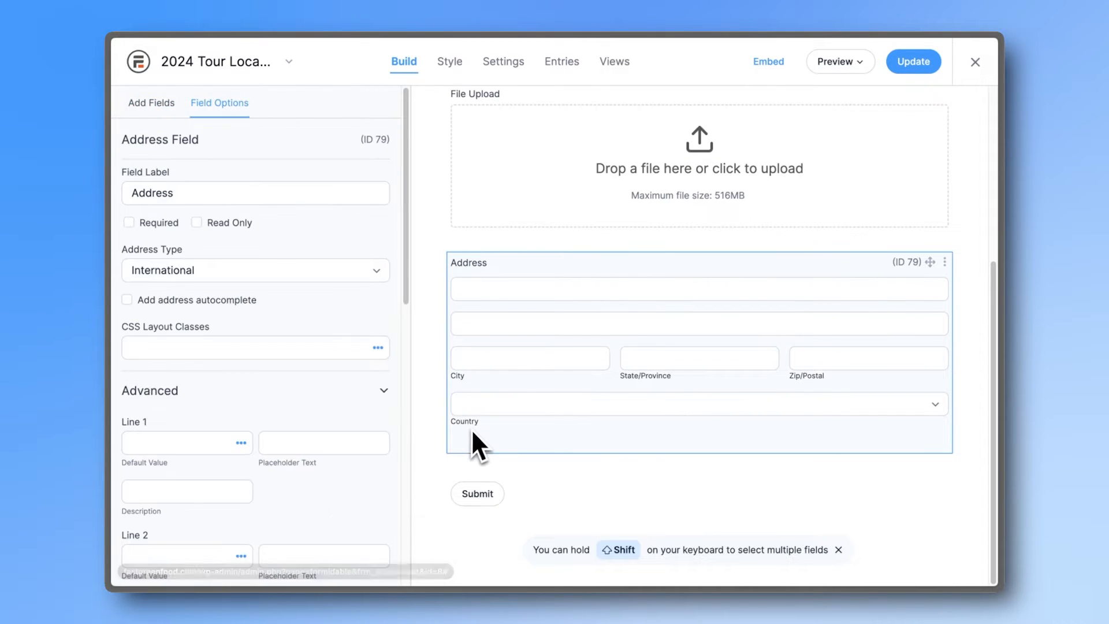
click(128, 299)
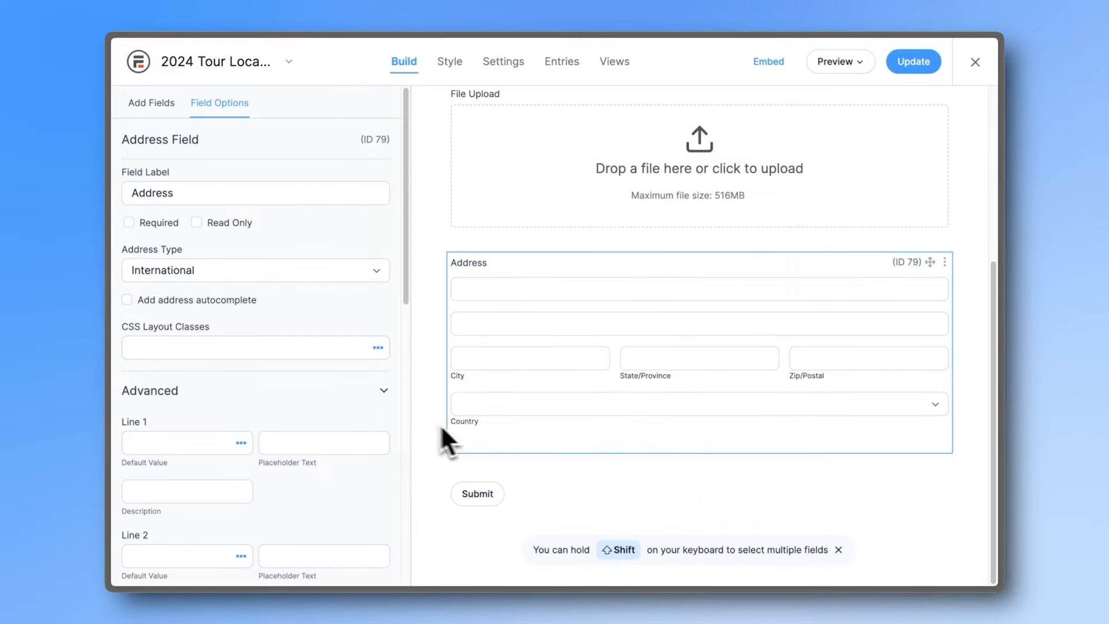
click(127, 300)
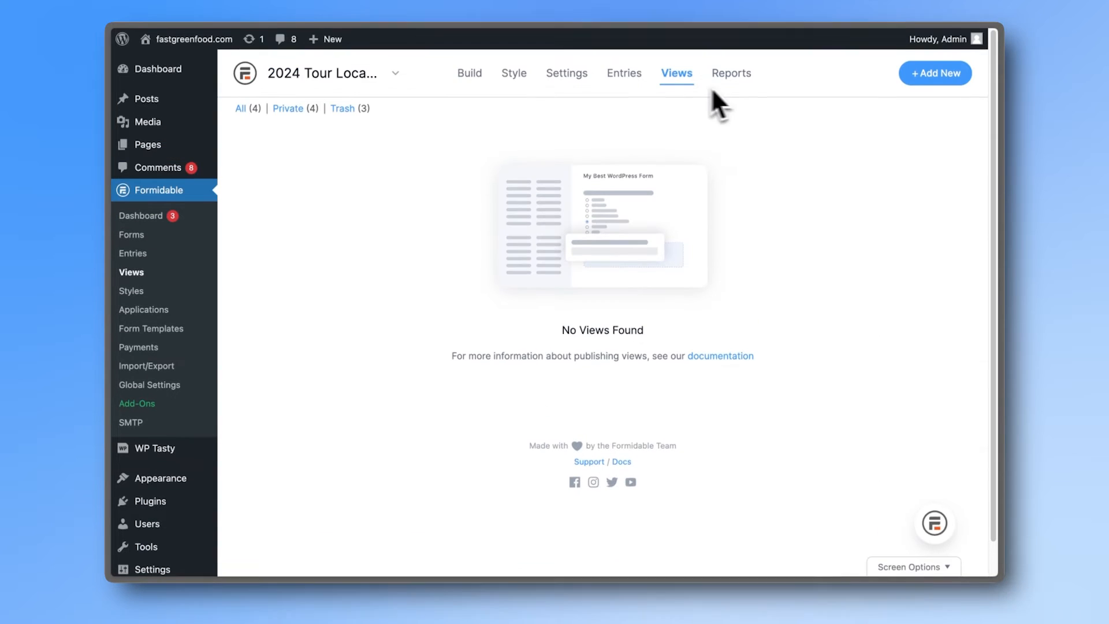
- Create the '2024 Tour Locations Map' map view using the Address field for pins
click(935, 72)
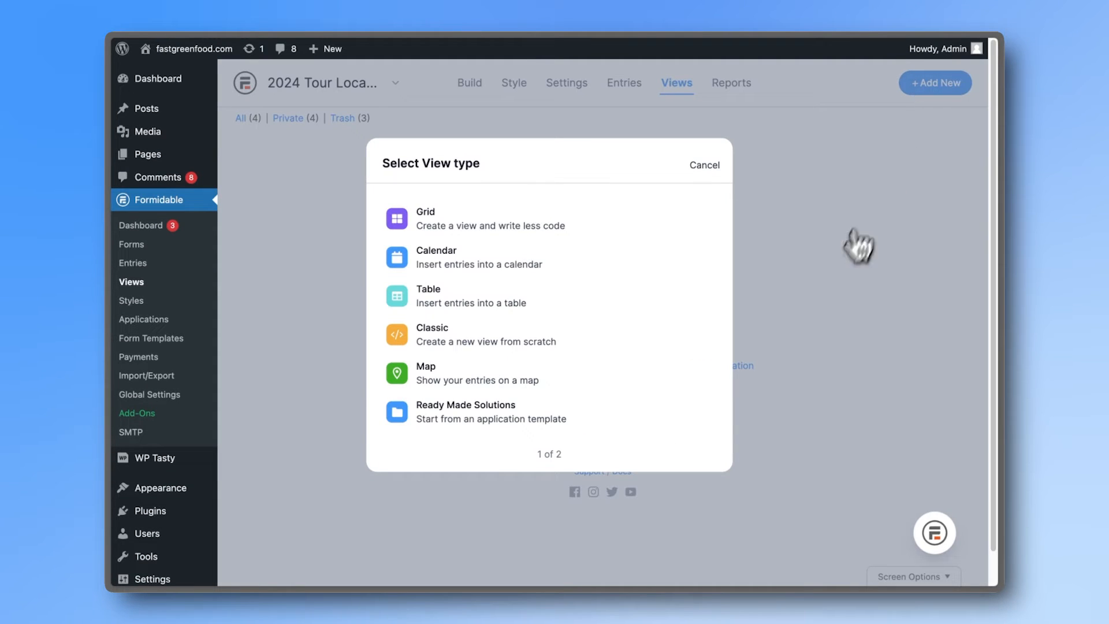
click(426, 374)
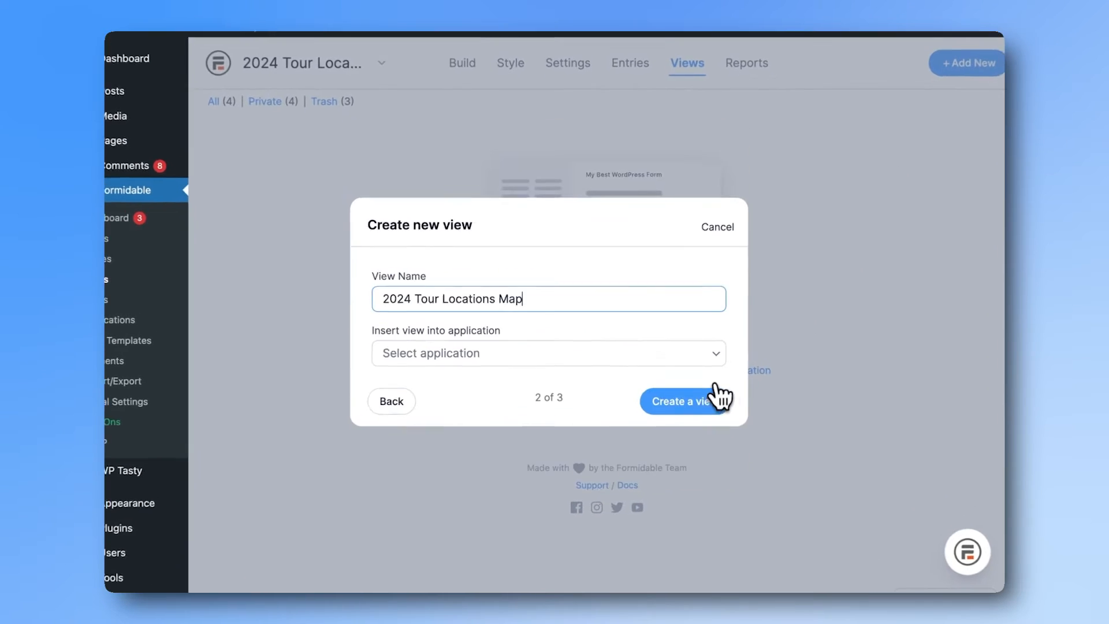
click(683, 401)
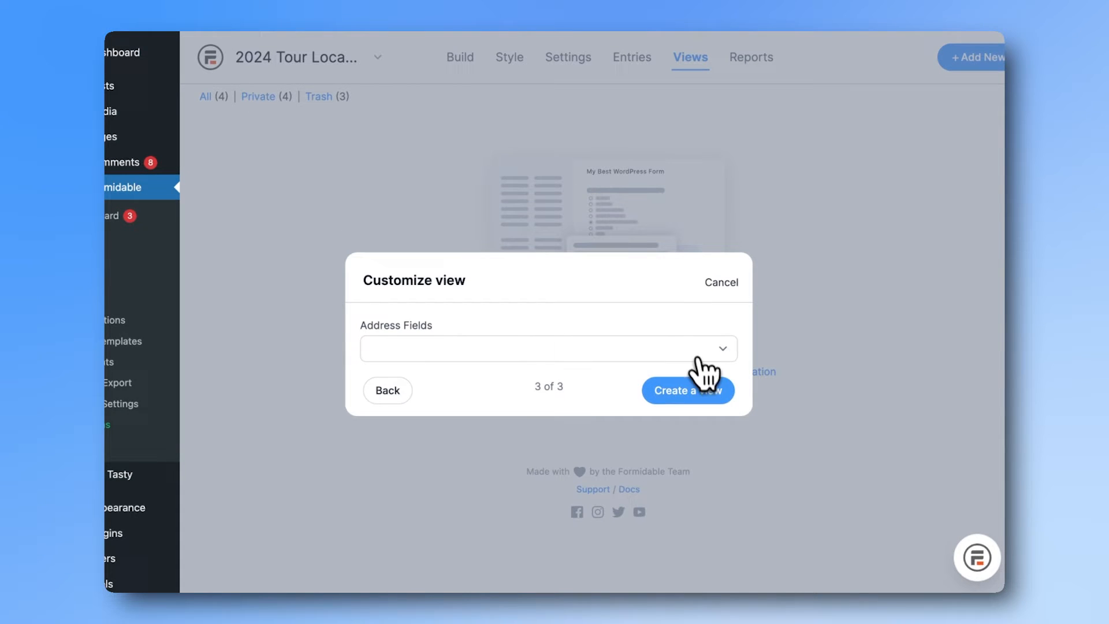
click(548, 348)
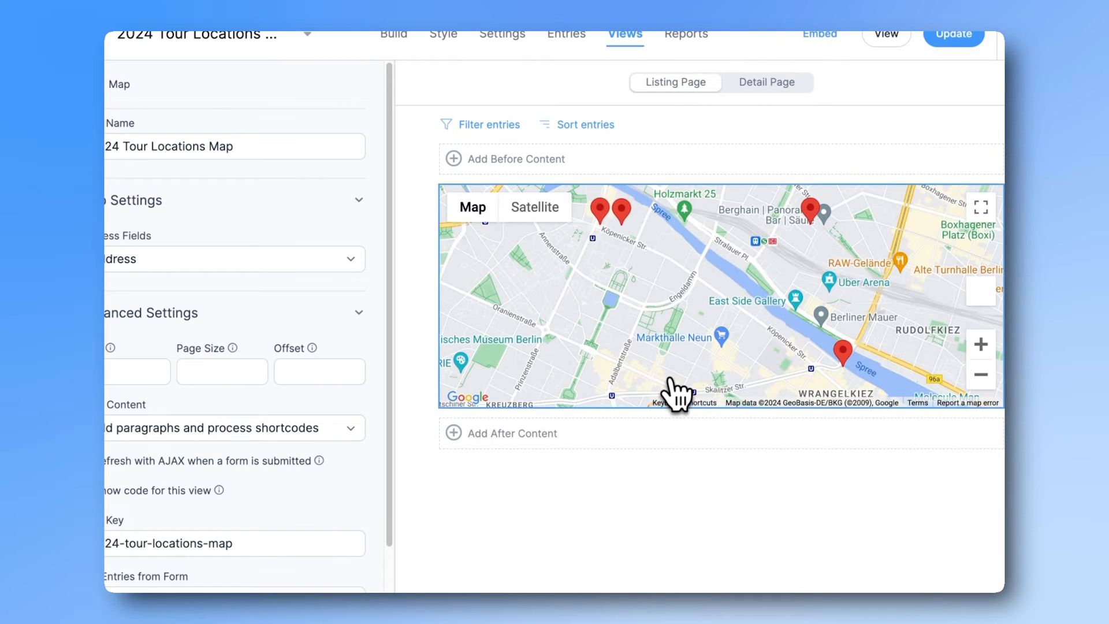
- Edit the map listing content so popups show the bold venue name [74], address and read-more link
click(505, 159)
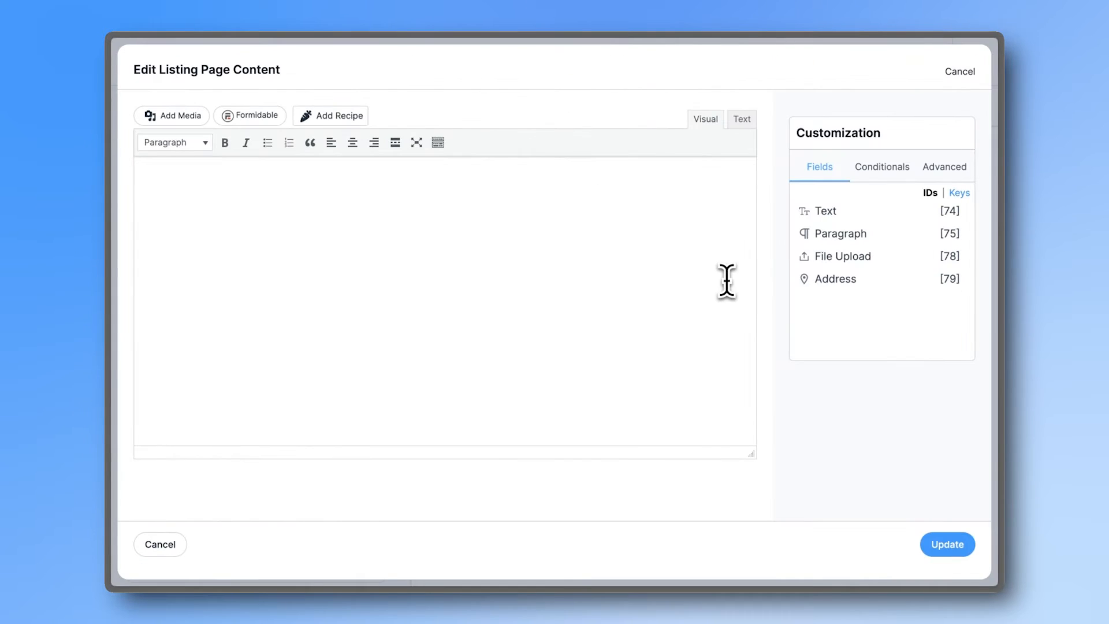
click(825, 211)
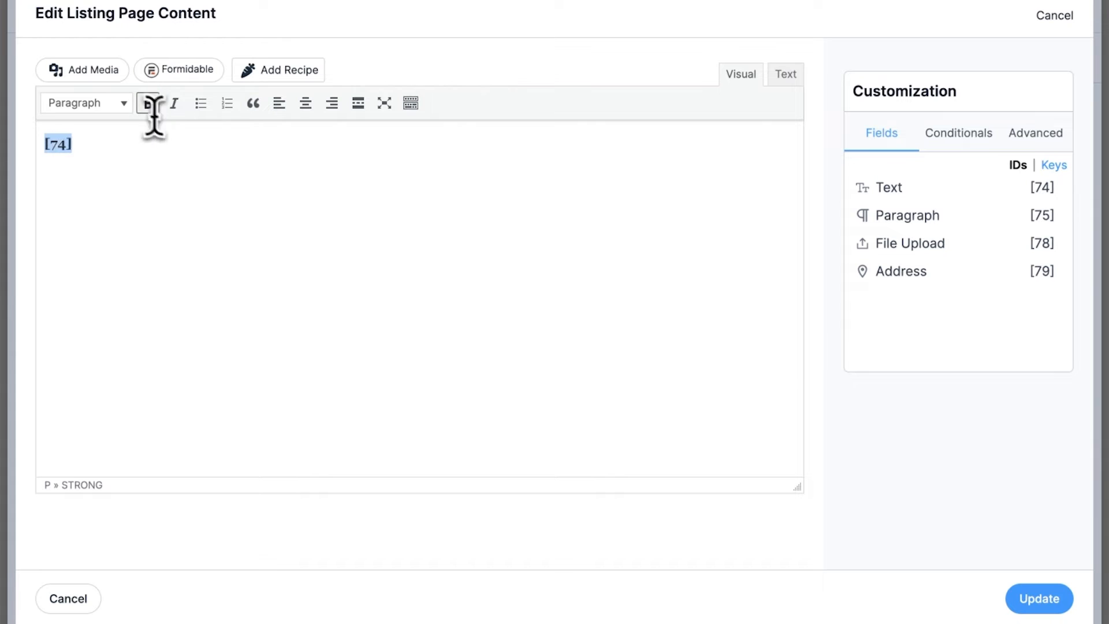
click(901, 271)
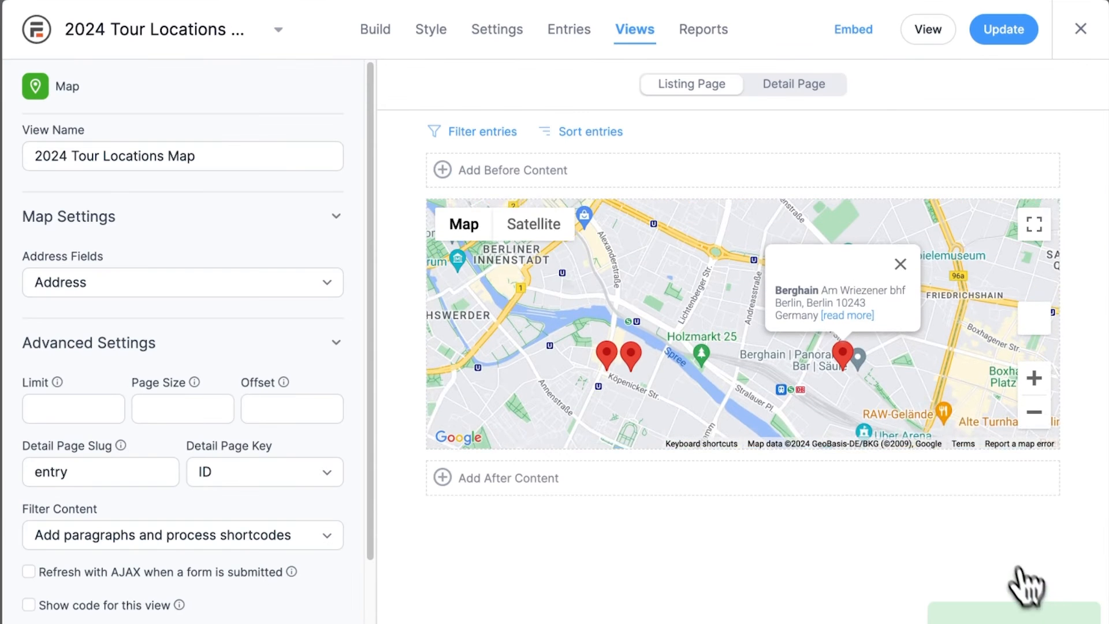
- Save the map view and add a Formidable Views block to the WordPress page
click(792, 83)
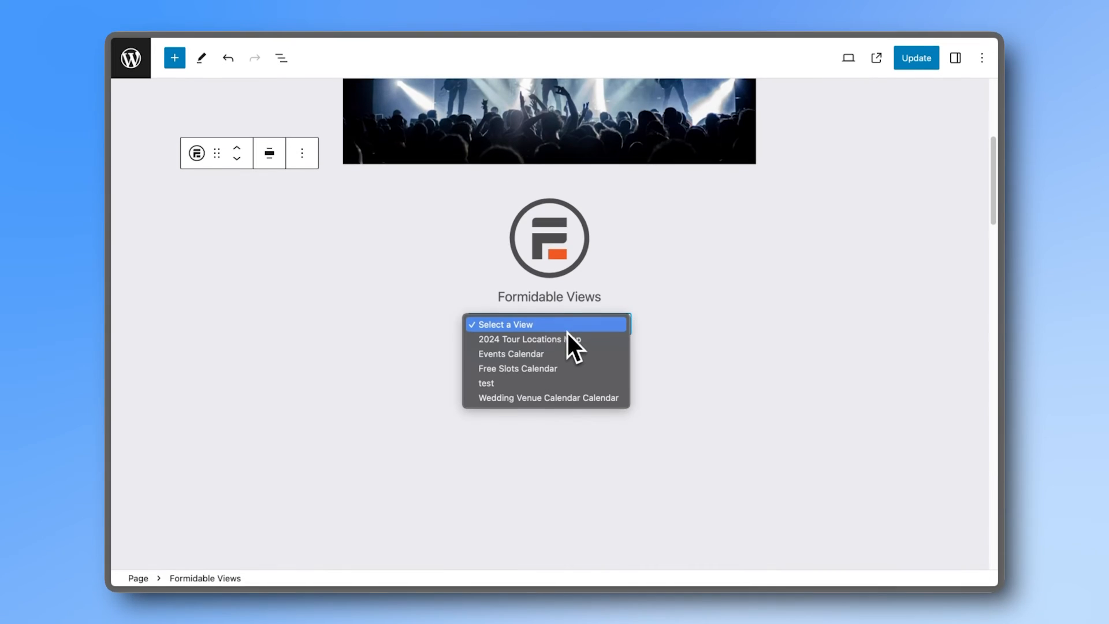
- Select '2024 Tour Locations Map' in the Views block and check the live page's map above the calendar
click(520, 339)
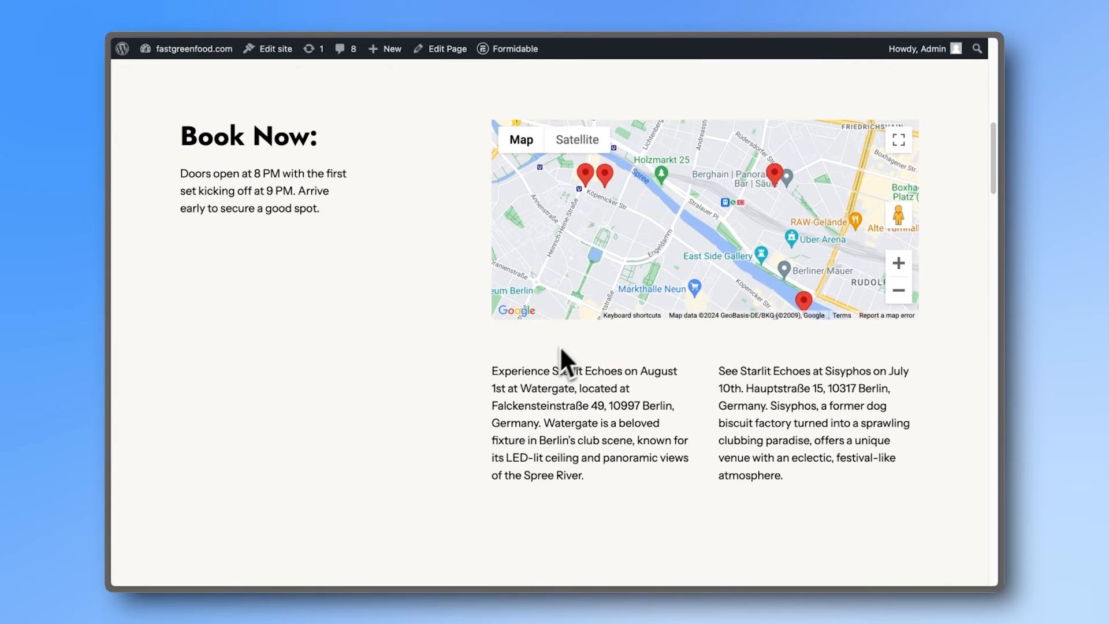
scroll(down, 3)
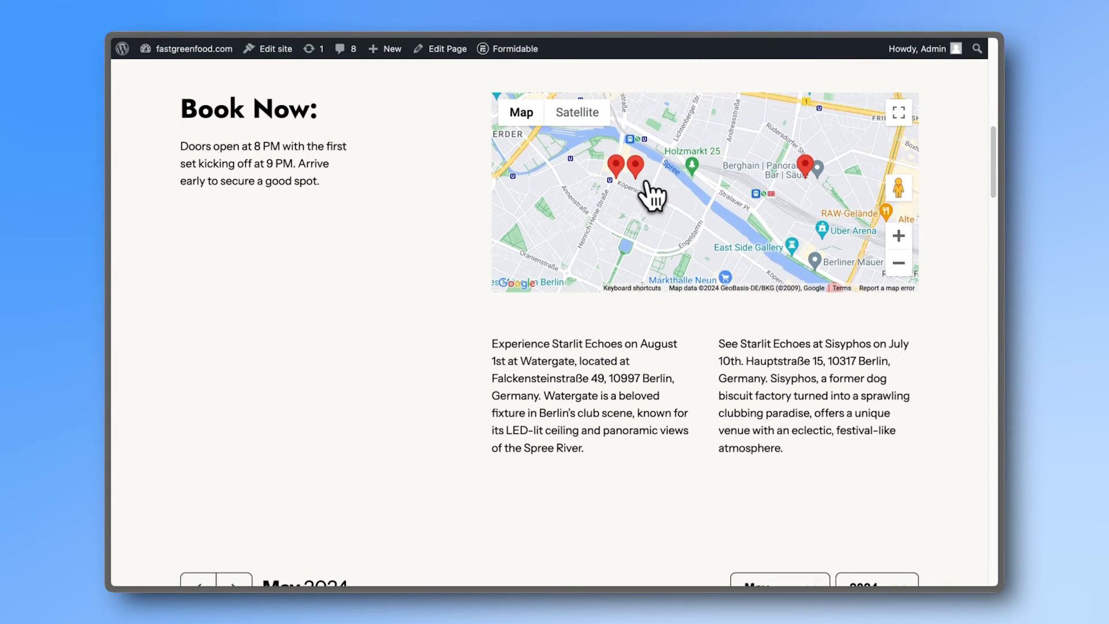
scroll(down, 3)
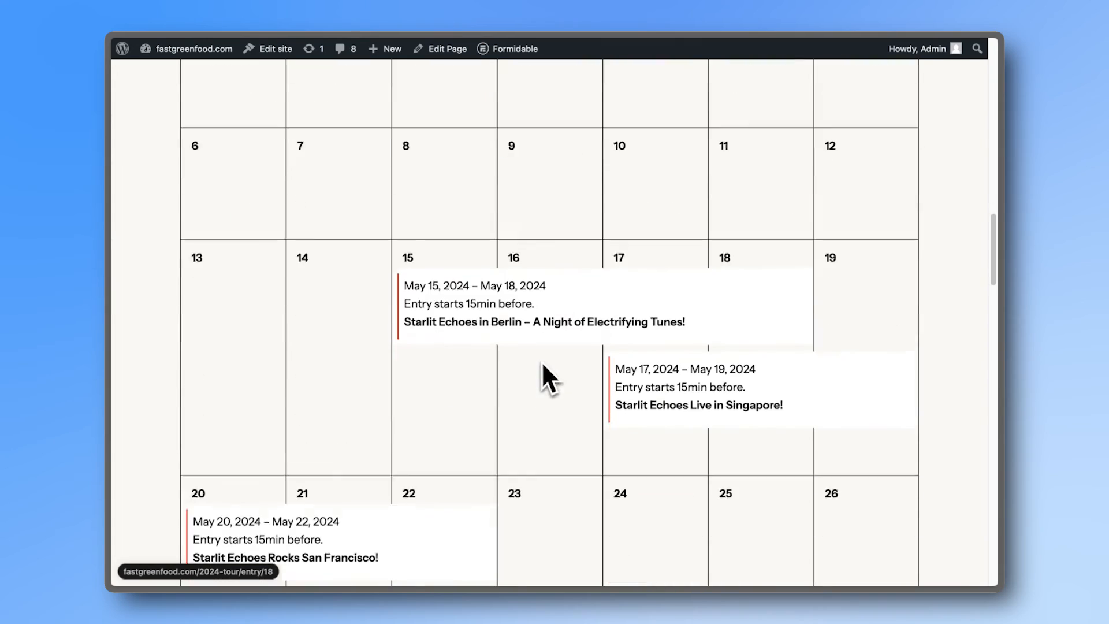